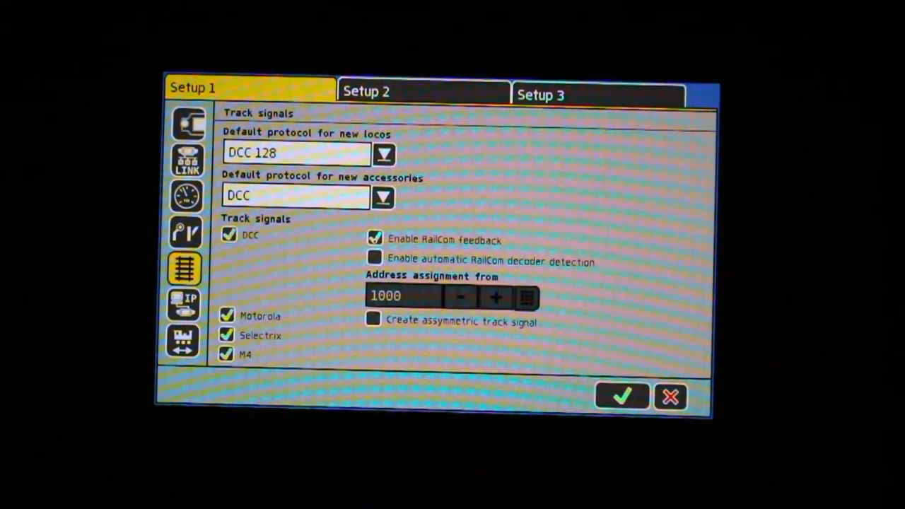
- Uncheck 'Enable RailCom feedback' under Setup 1 > Track signals and confirm with the green checkmark
click(375, 238)
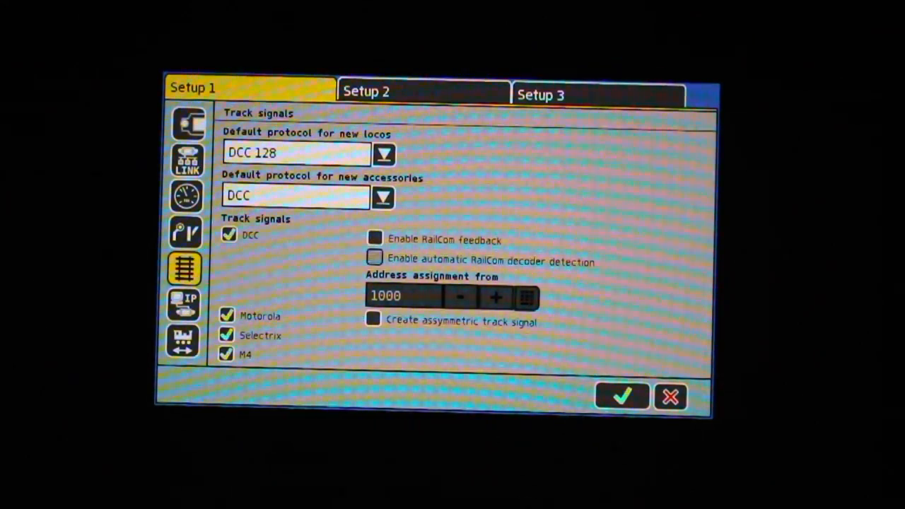
click(621, 396)
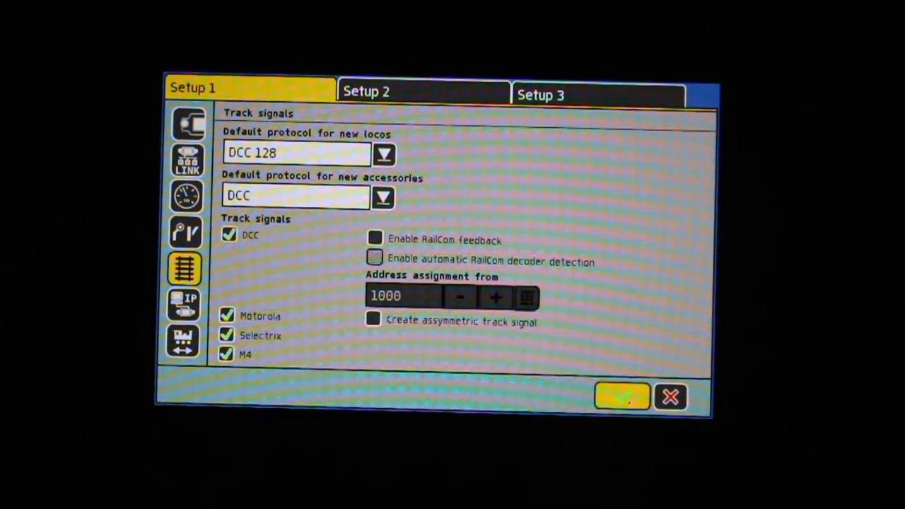
click(621, 396)
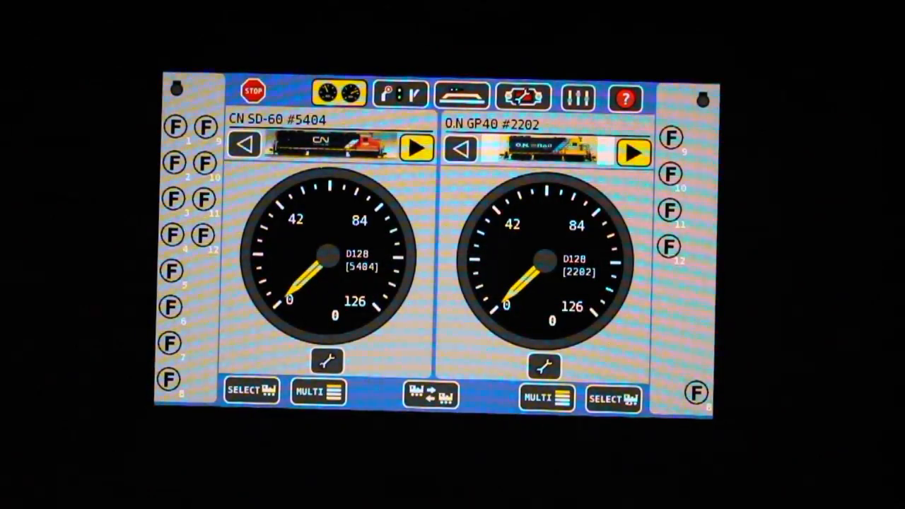